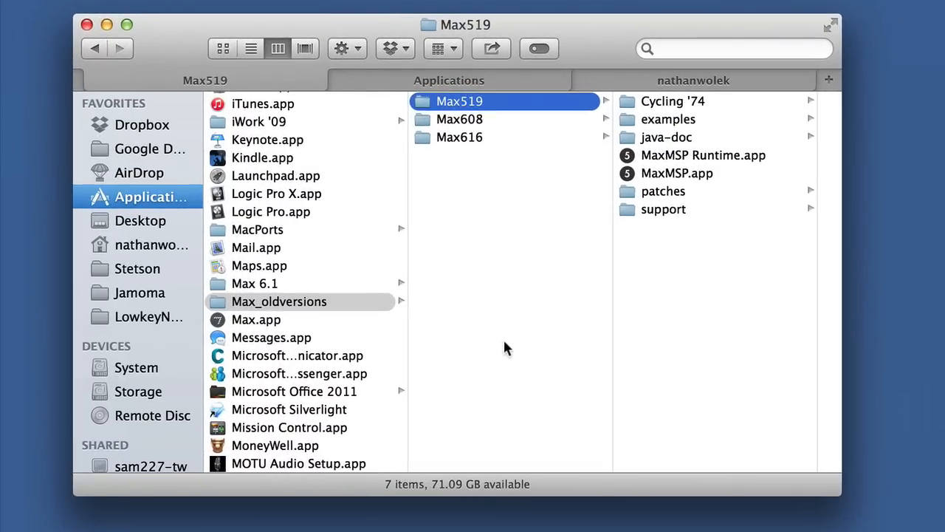
{"action": "mouse_move", "coordinate": [661, 439]}
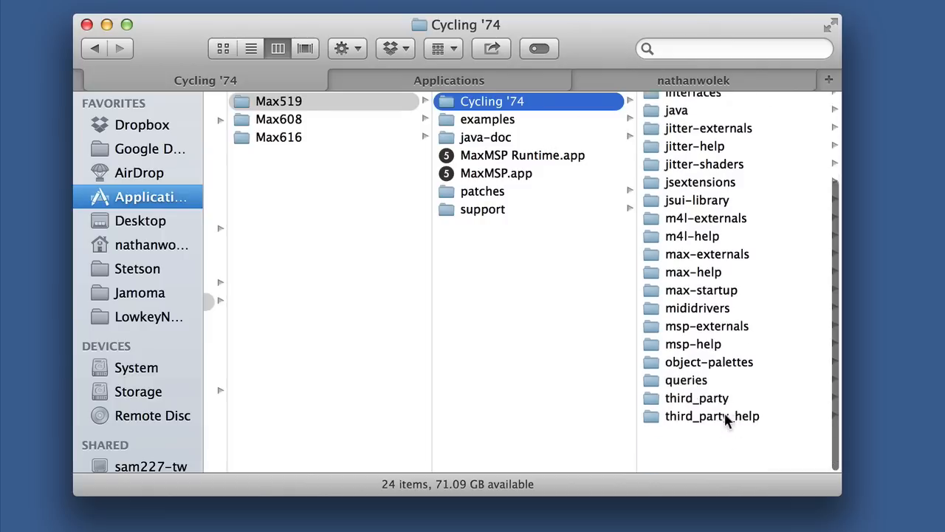
Step: Browse Max519's m4l-externals, jitter-externals and third_party, opening GranTK, Lobjects and Lstartup_10_06.UB
{"action": "left_click", "coordinate": [706, 218]}
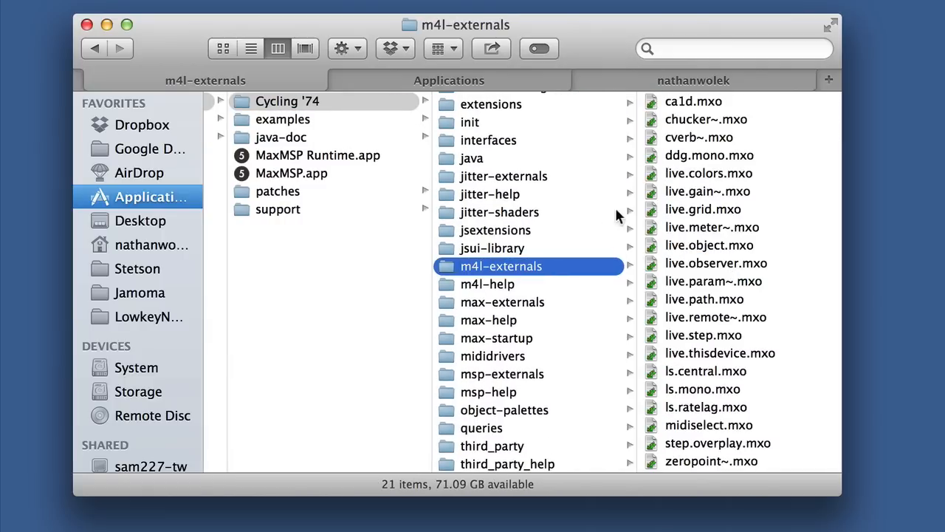
{"action": "mouse_move", "coordinate": [771, 193]}
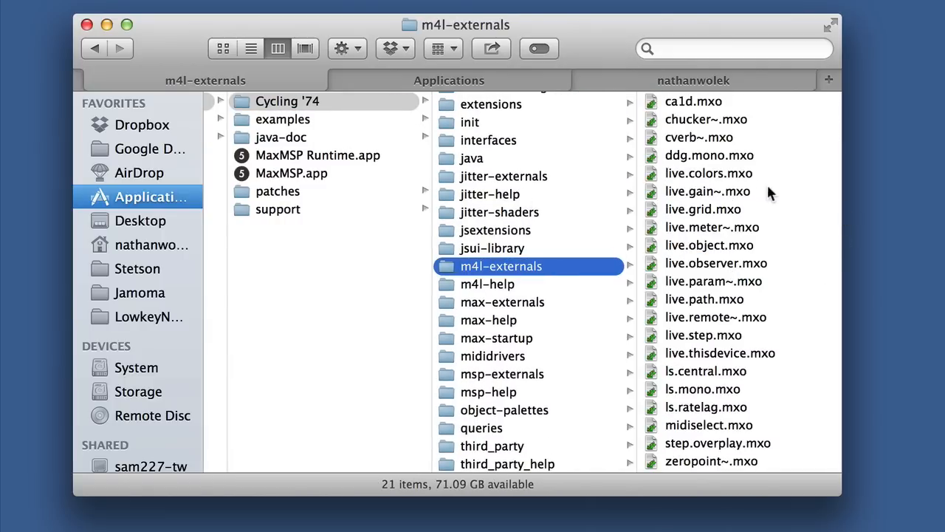
{"action": "mouse_move", "coordinate": [535, 190]}
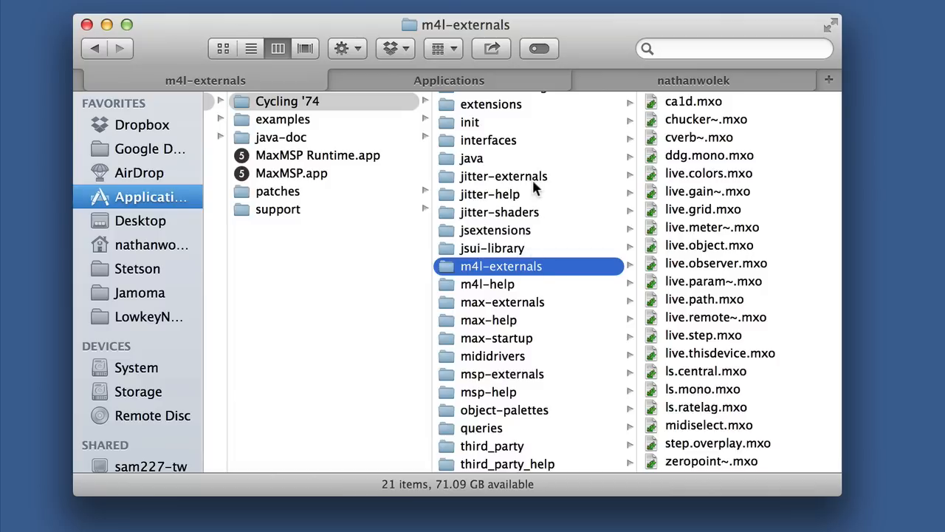
{"action": "left_click", "coordinate": [503, 175]}
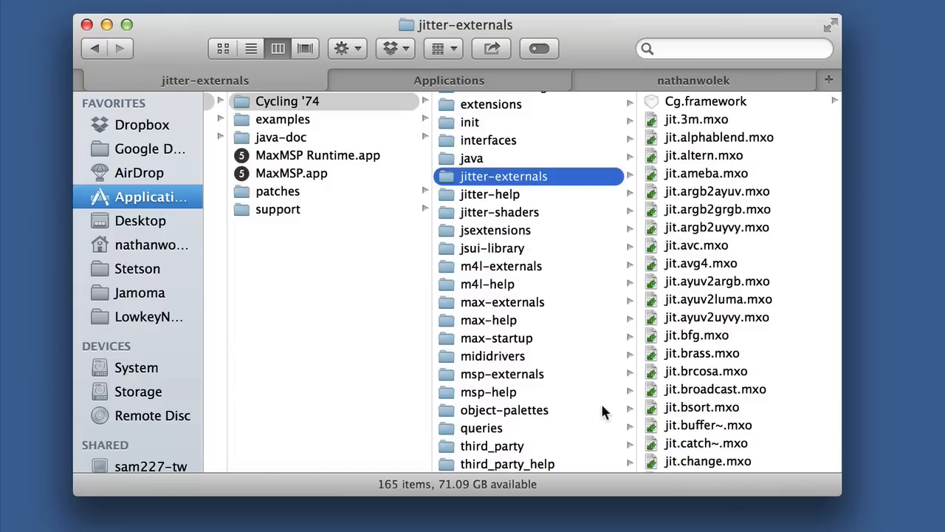
{"action": "left_click", "coordinate": [492, 445]}
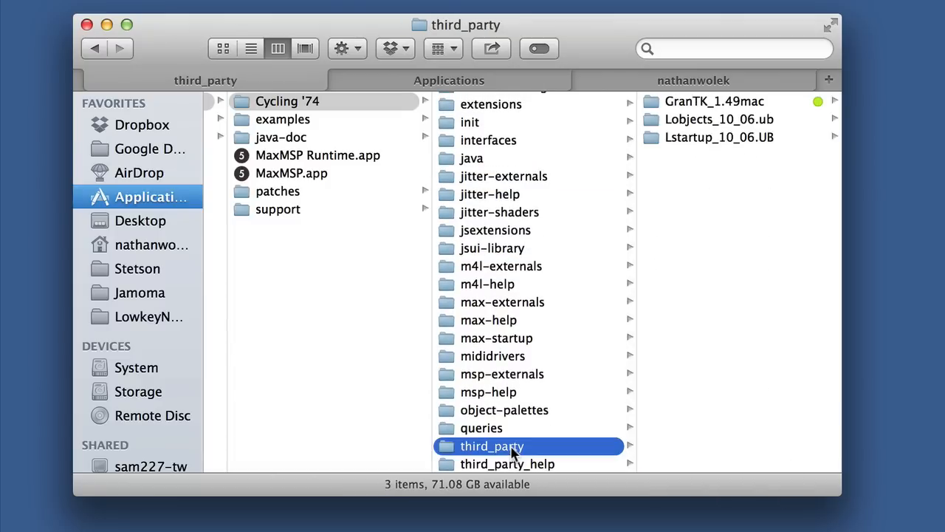
{"action": "mouse_move", "coordinate": [641, 149]}
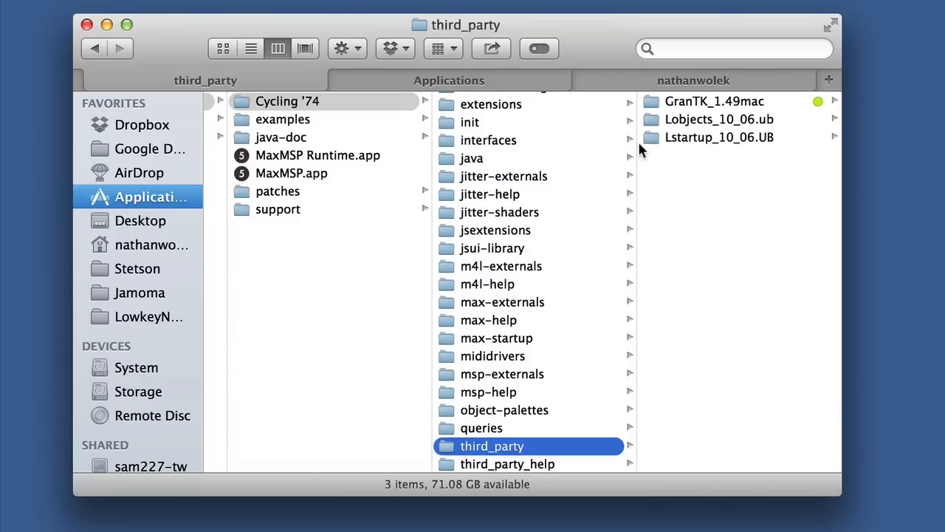
{"action": "left_click", "coordinate": [714, 101]}
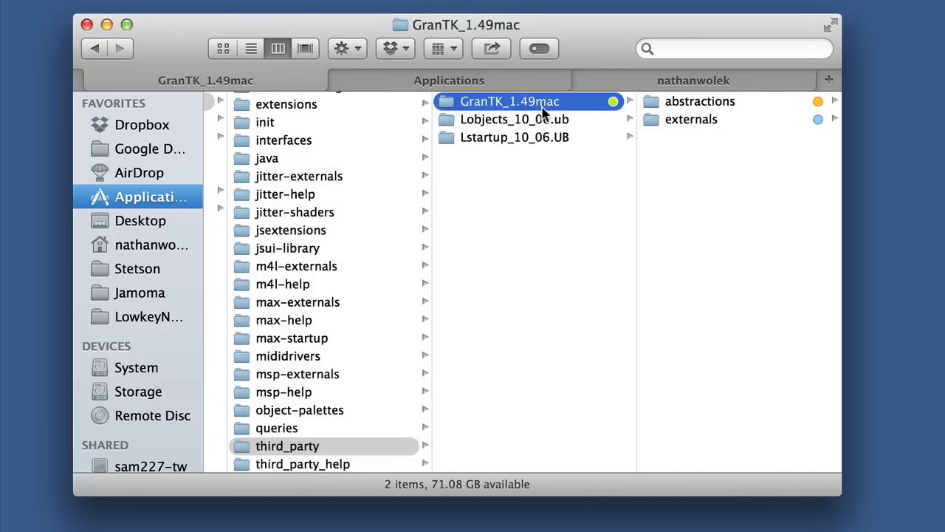
{"action": "left_click", "coordinate": [514, 119]}
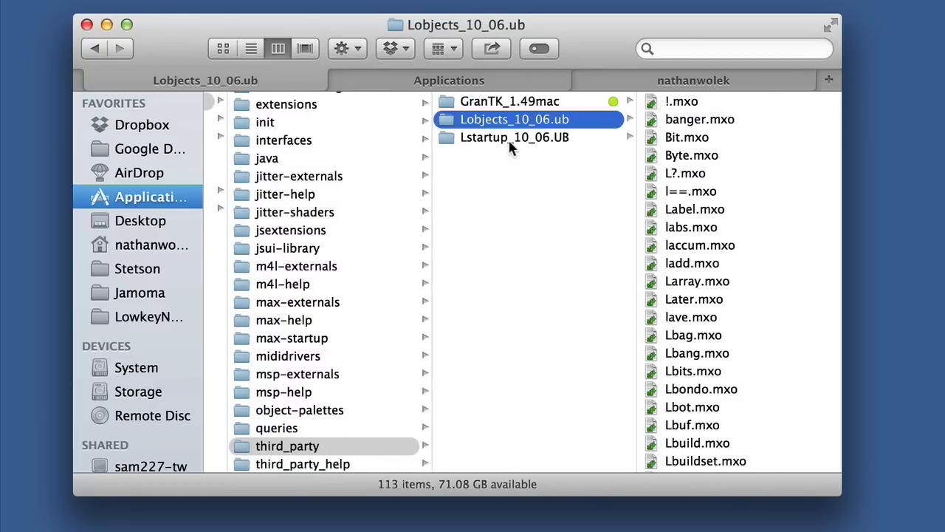
{"action": "left_click", "coordinate": [515, 138]}
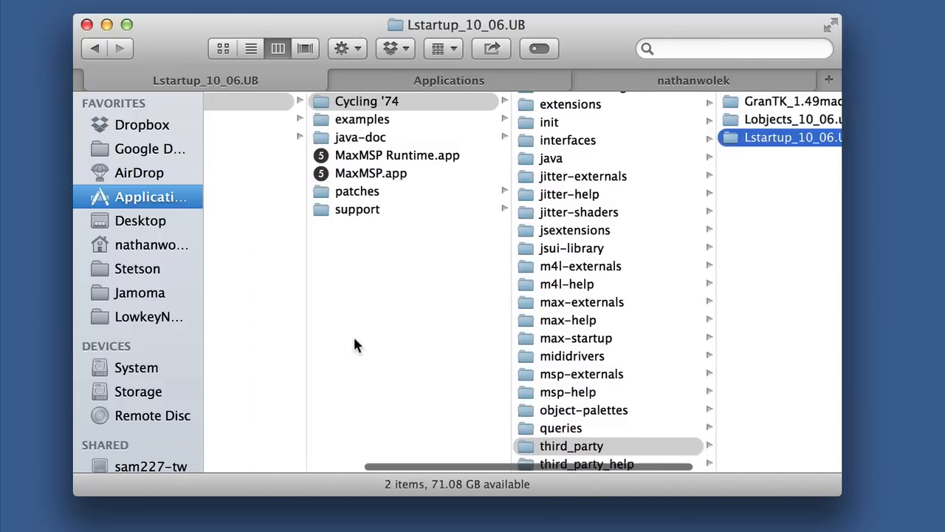
Step: Open Max616's Cycling '74 packages folder and read its about packages.txt file
{"action": "left_click", "coordinate": [279, 302]}
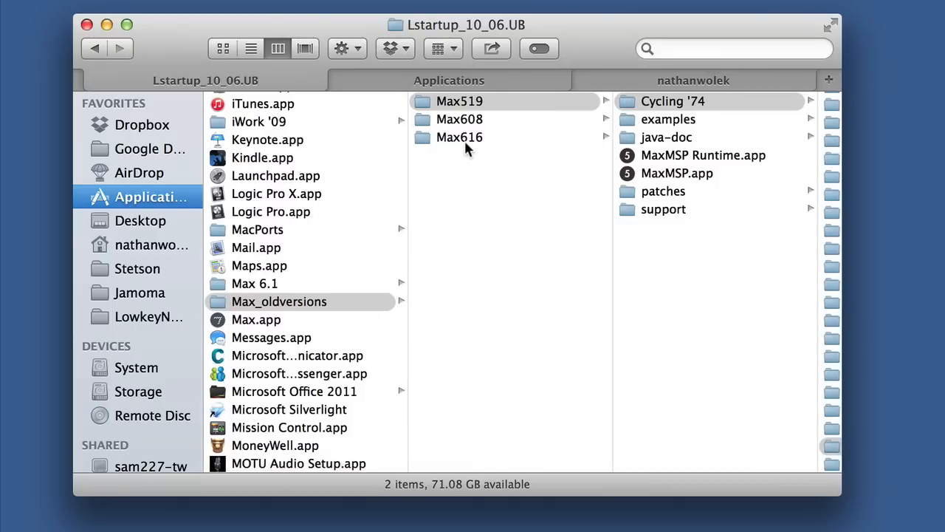
{"action": "left_click", "coordinate": [458, 137]}
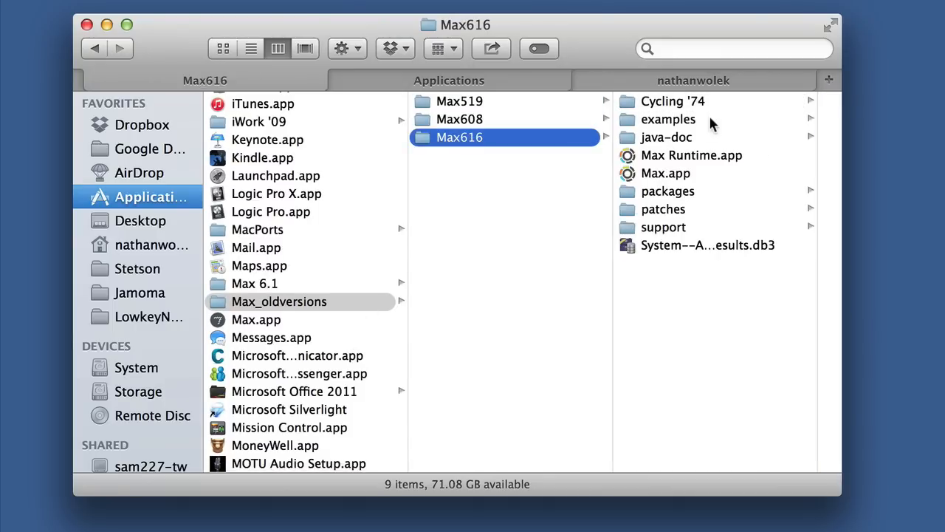
{"action": "left_click", "coordinate": [672, 101]}
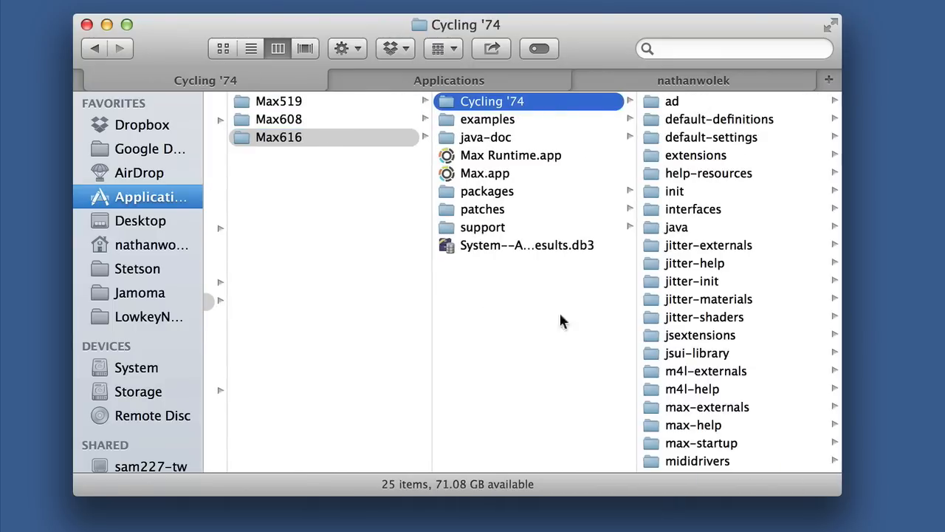
{"action": "left_click", "coordinate": [486, 191]}
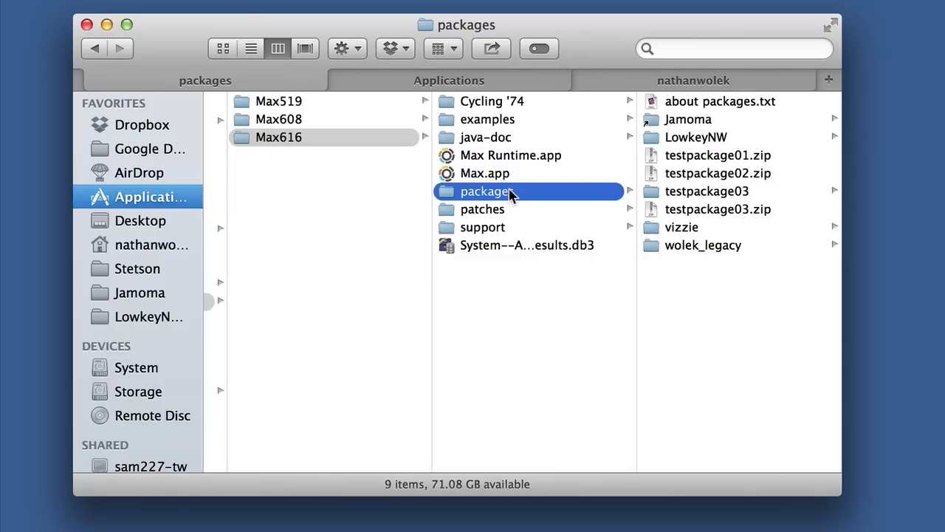
{"action": "mouse_move", "coordinate": [752, 104]}
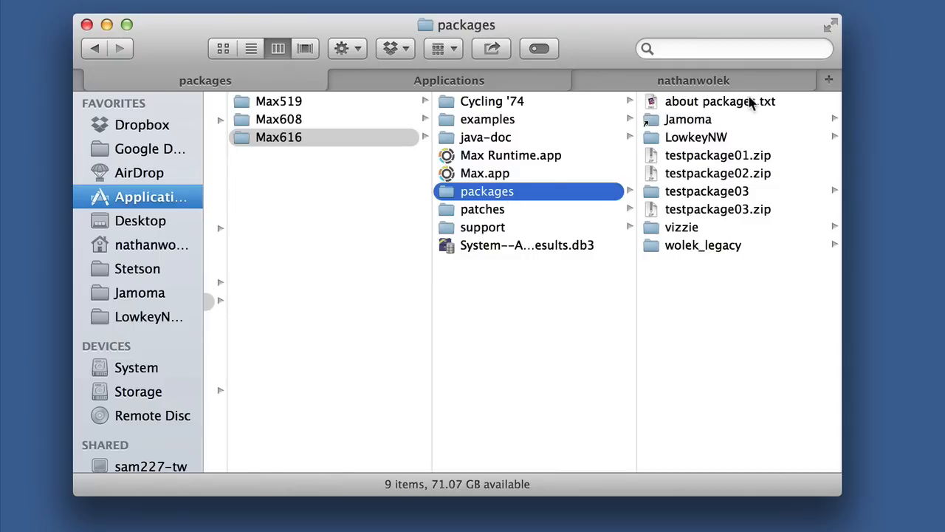
{"action": "left_click", "coordinate": [720, 101]}
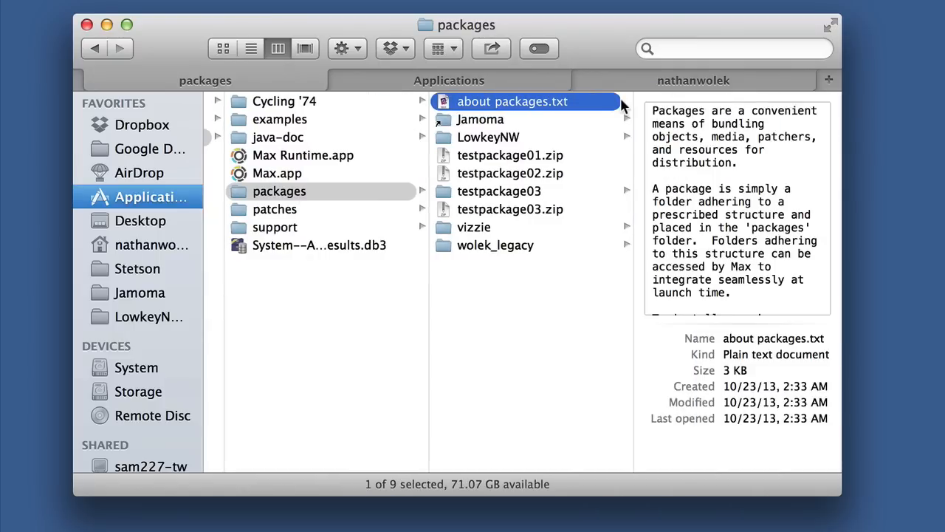
{"action": "double_click", "coordinate": [513, 101]}
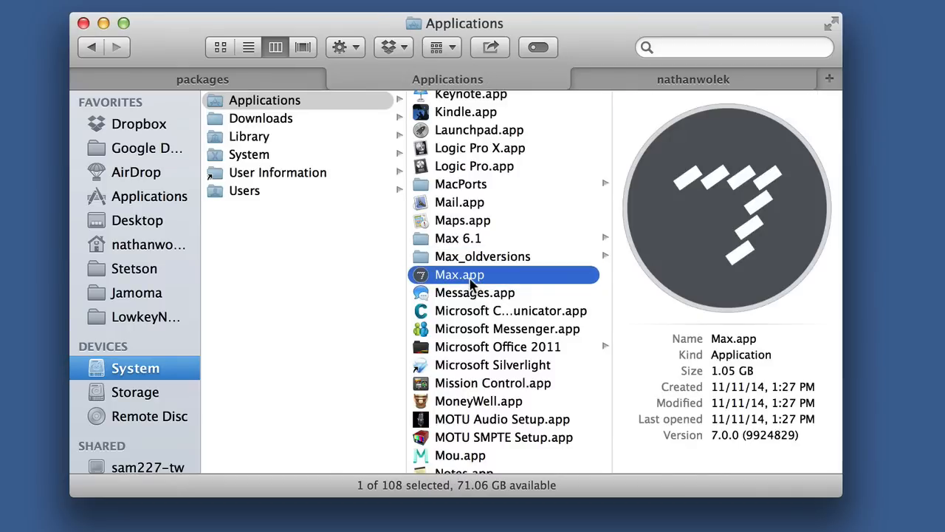
{"action": "mouse_move", "coordinate": [626, 88]}
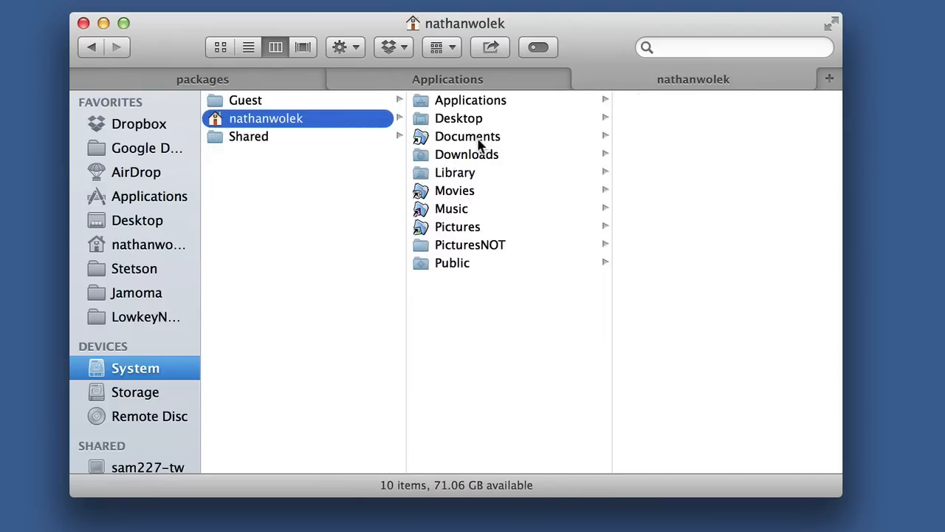
Step: Navigate Documents to the Max 7 folder and its empty Packages subfolder
{"action": "left_click", "coordinate": [467, 136]}
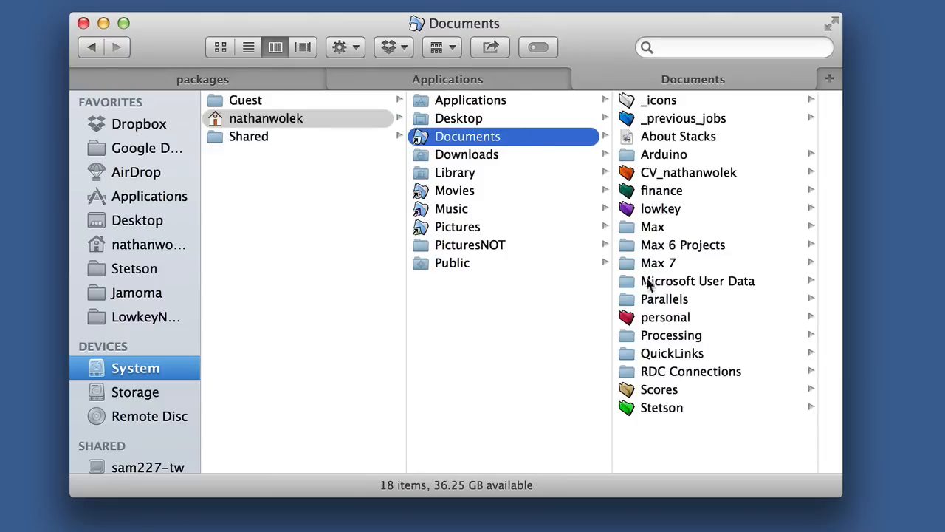
{"action": "left_click", "coordinate": [657, 263]}
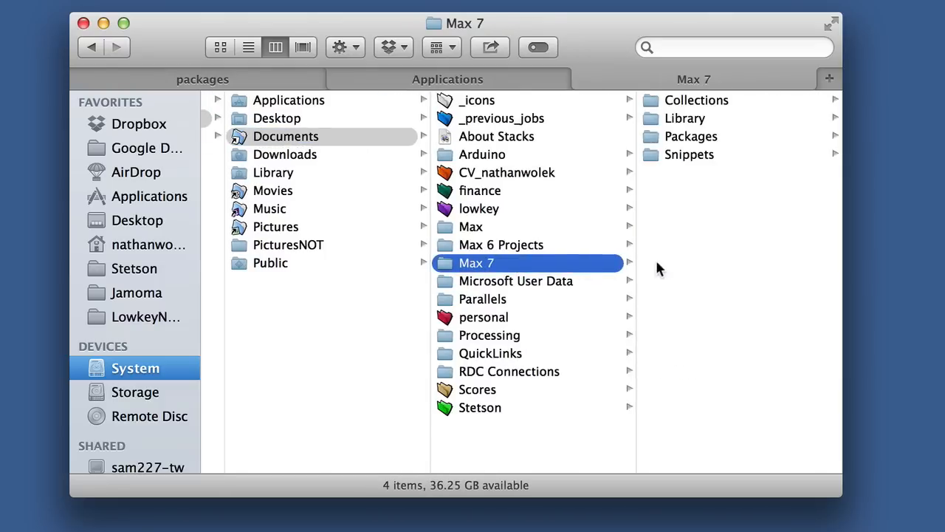
{"action": "mouse_move", "coordinate": [729, 127]}
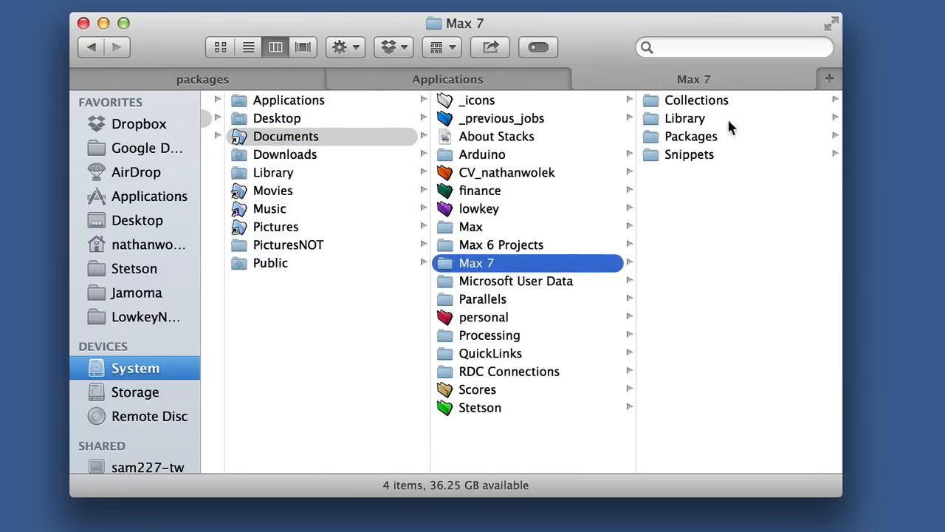
{"action": "left_click", "coordinate": [691, 136]}
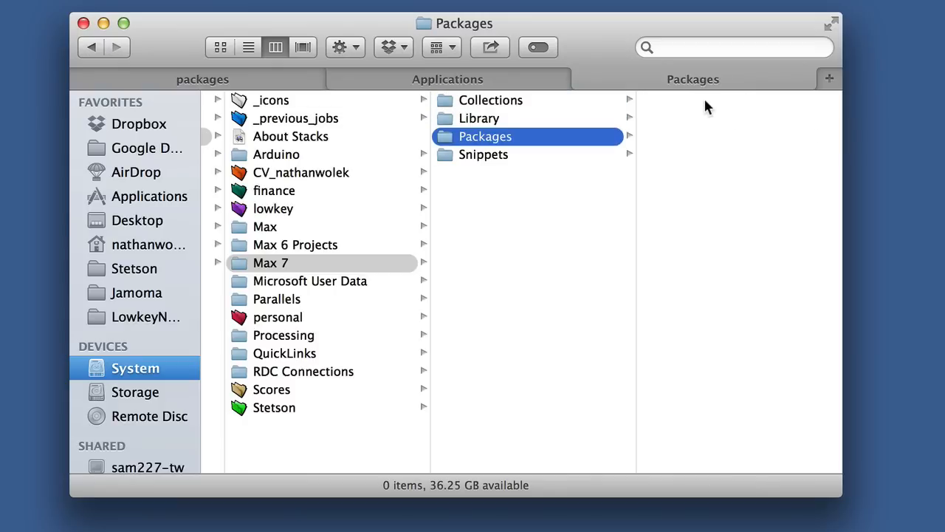
{"action": "left_click", "coordinate": [484, 155]}
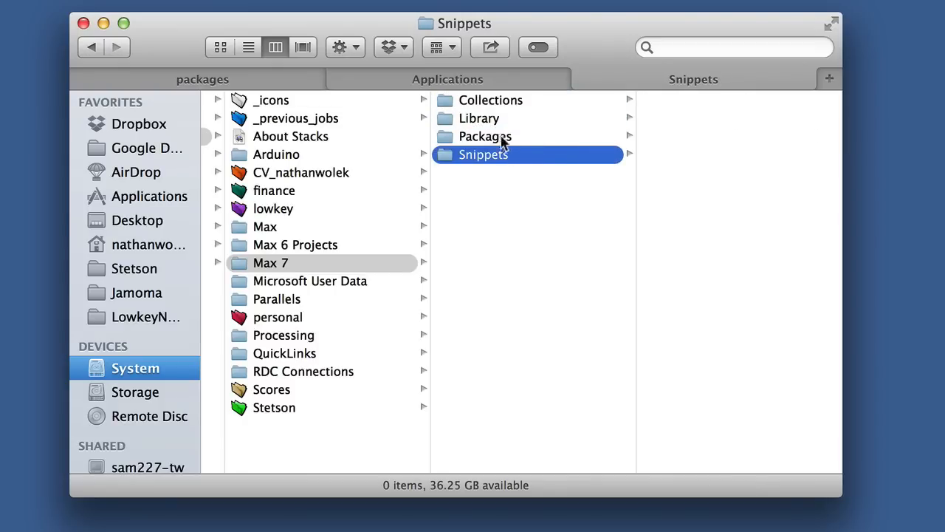
{"action": "left_click", "coordinate": [485, 136]}
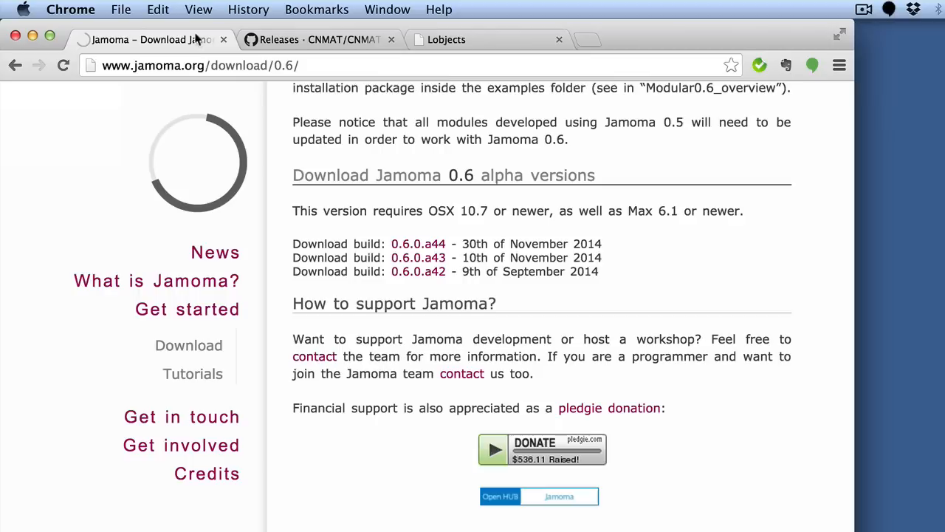
{"action": "mouse_move", "coordinate": [364, 501]}
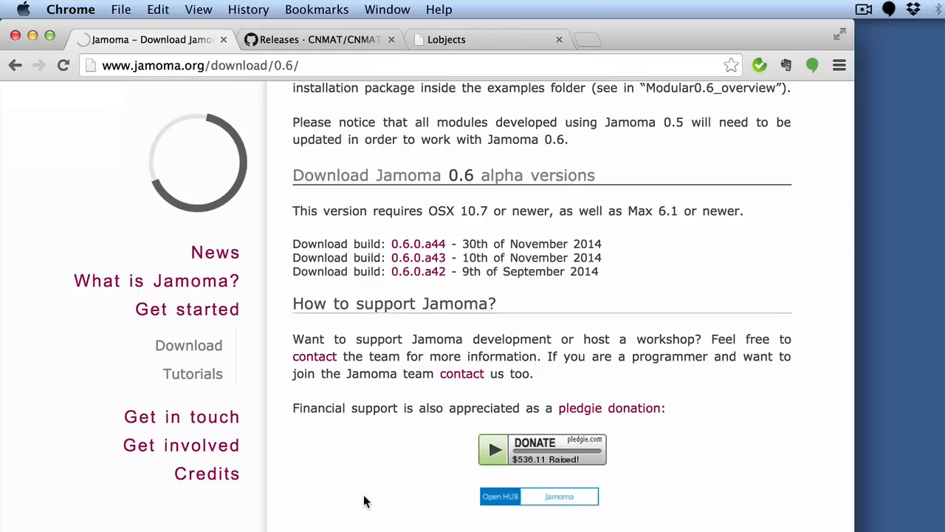
{"action": "mouse_move", "coordinate": [542, 292]}
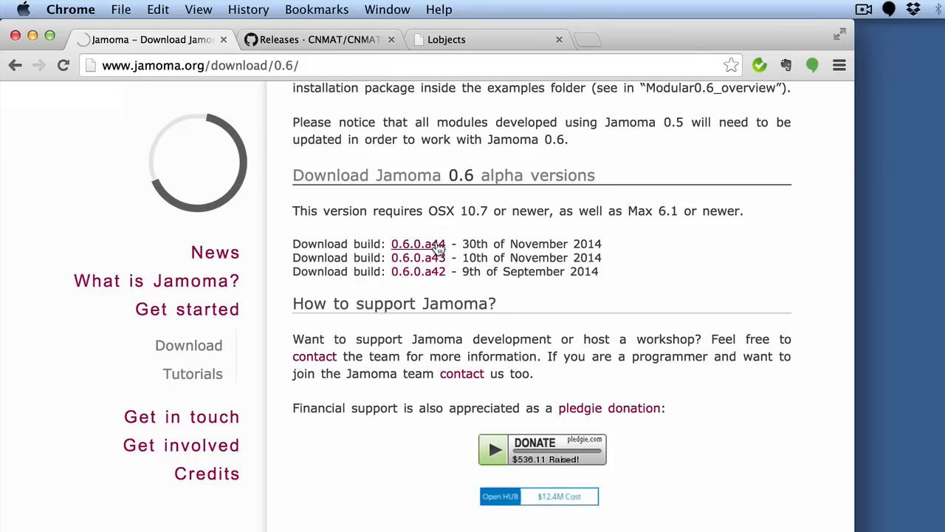
{"action": "mouse_move", "coordinate": [341, 57]}
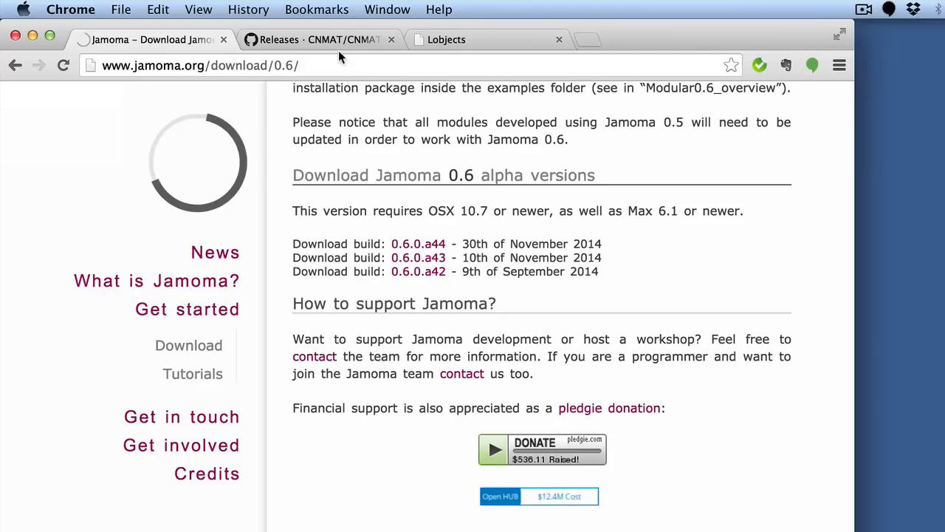
Step: View the CNMAT-Externs releases page, then return to the Downloads folder
{"action": "left_click", "coordinate": [318, 39]}
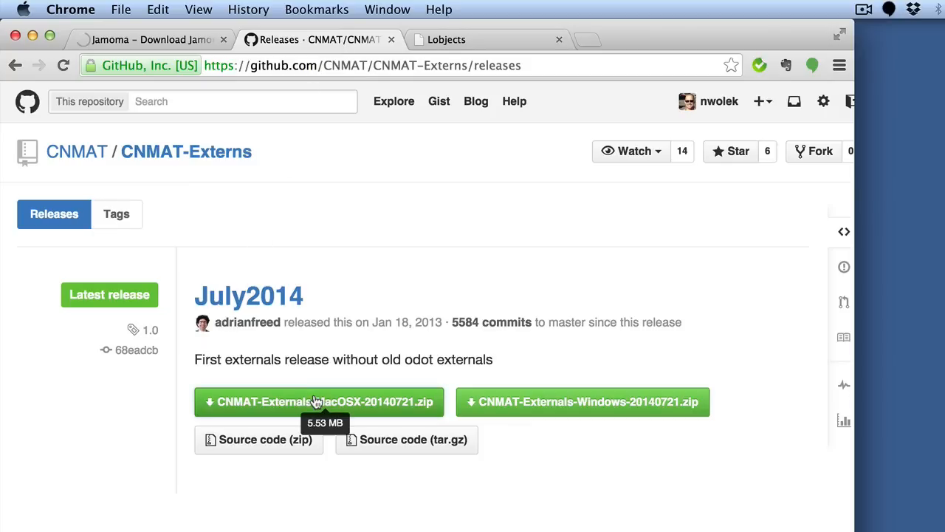
{"action": "left_click", "coordinate": [319, 402]}
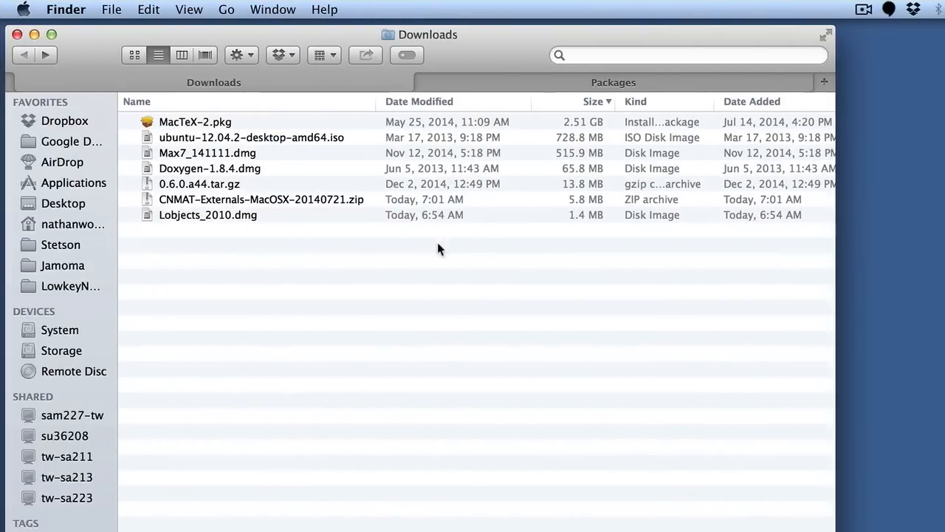
Step: Inspect CNMAT-Externals and Jamoma in Packages, then open the Lobjects_2010 disk image
{"action": "left_click", "coordinate": [199, 184]}
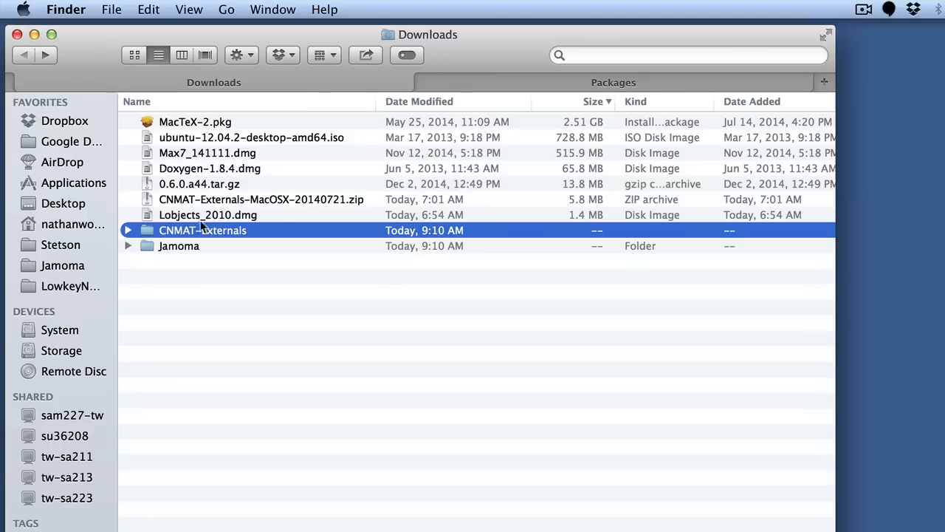
{"action": "left_click", "coordinate": [179, 246]}
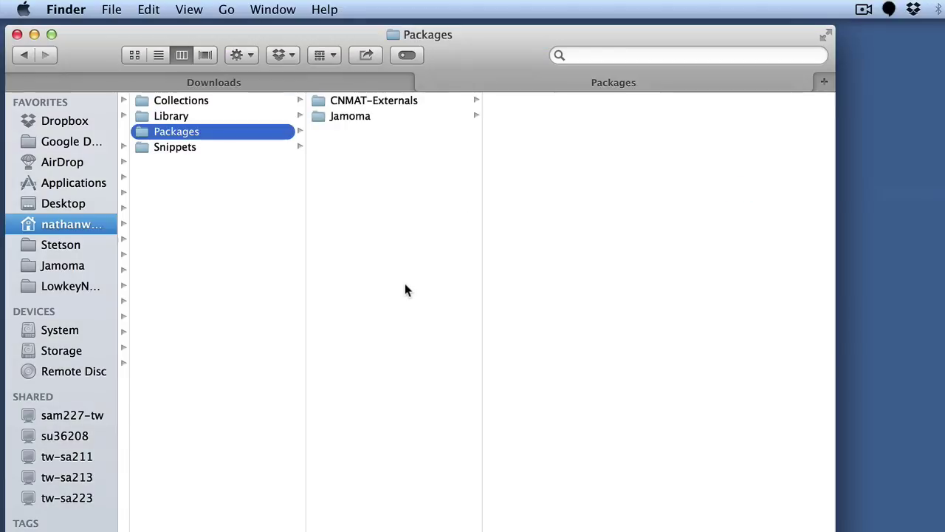
{"action": "left_click", "coordinate": [373, 100]}
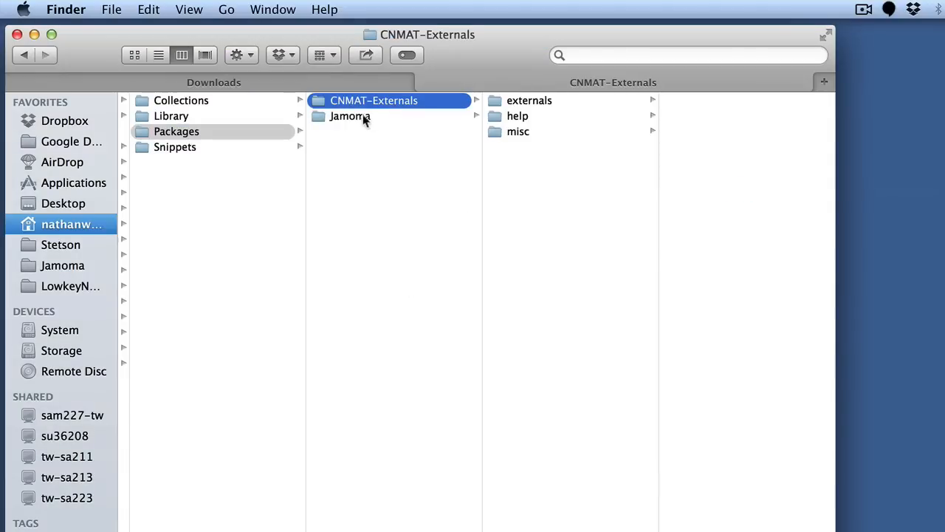
{"action": "left_click", "coordinate": [350, 116]}
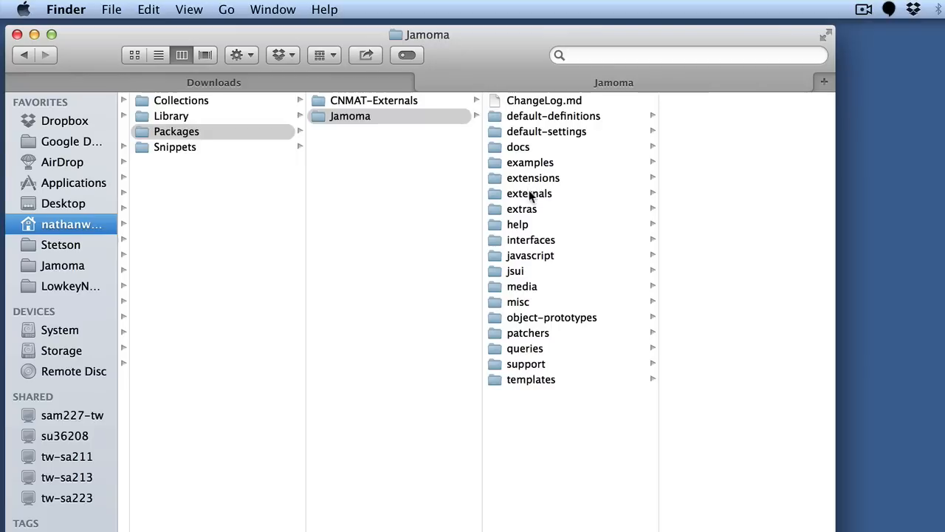
{"action": "left_click", "coordinate": [518, 224]}
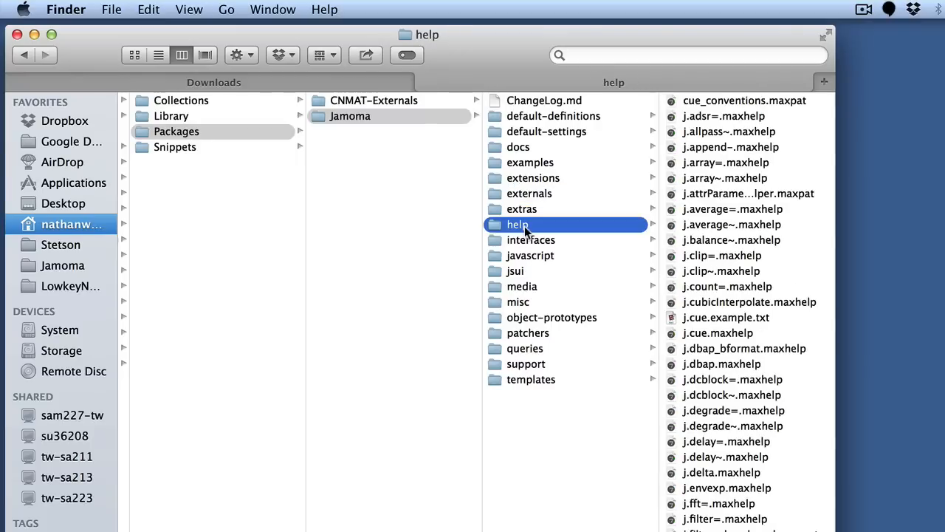
{"action": "mouse_move", "coordinate": [341, 316]}
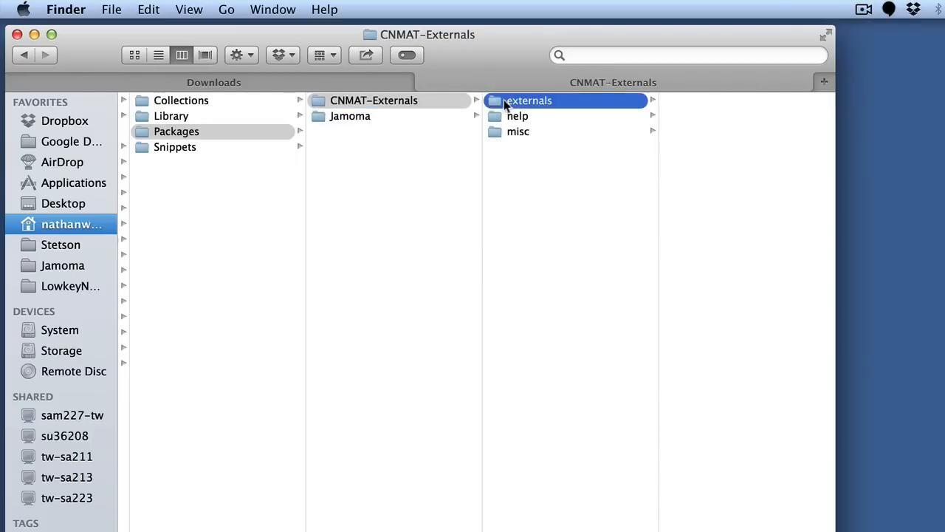
{"action": "left_click", "coordinate": [518, 116]}
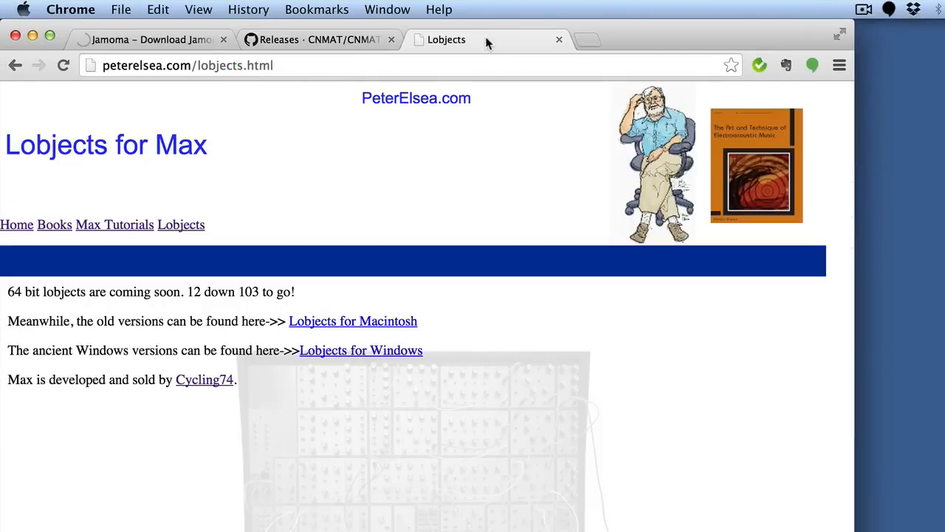
{"action": "mouse_move", "coordinate": [381, 323]}
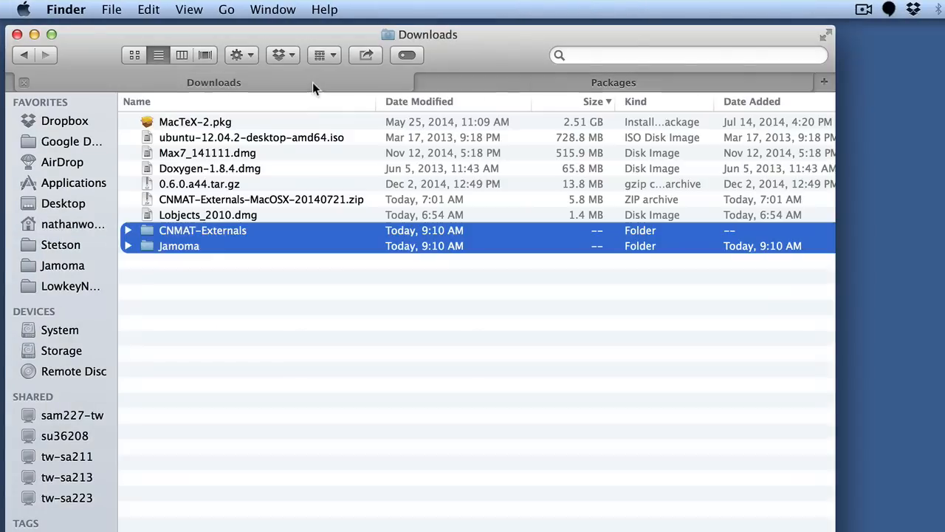
{"action": "double_click", "coordinate": [208, 214]}
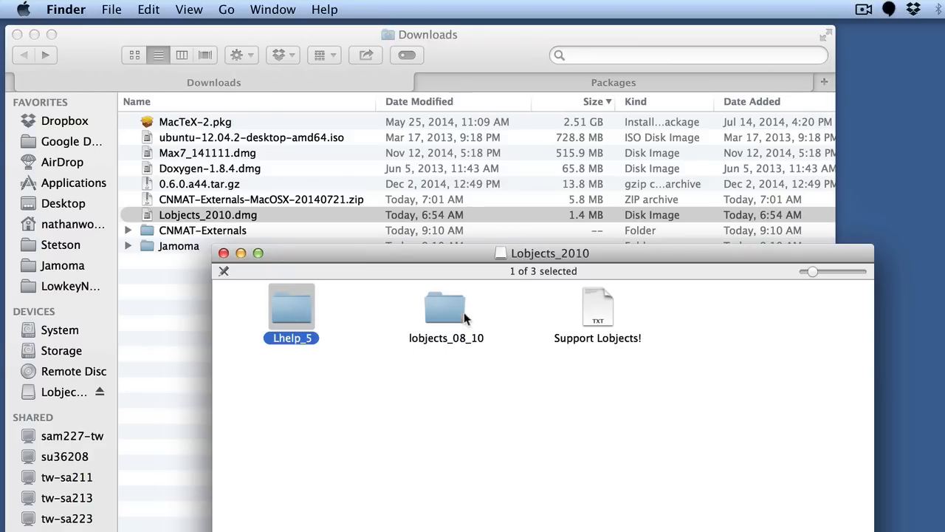
Step: Select the lobjects_08_10 folder and create a Lobjects folder in Max 7 Packages
{"action": "left_click", "coordinate": [445, 307]}
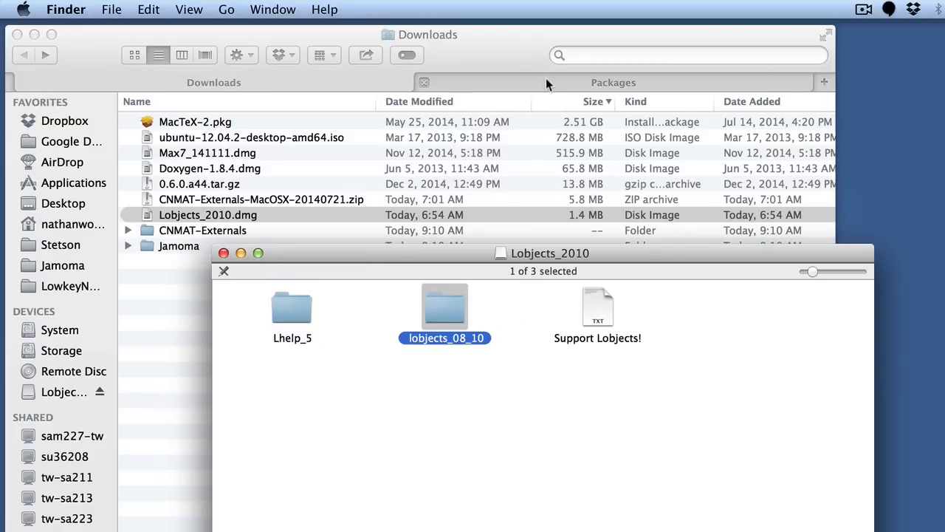
{"action": "left_click", "coordinate": [613, 82]}
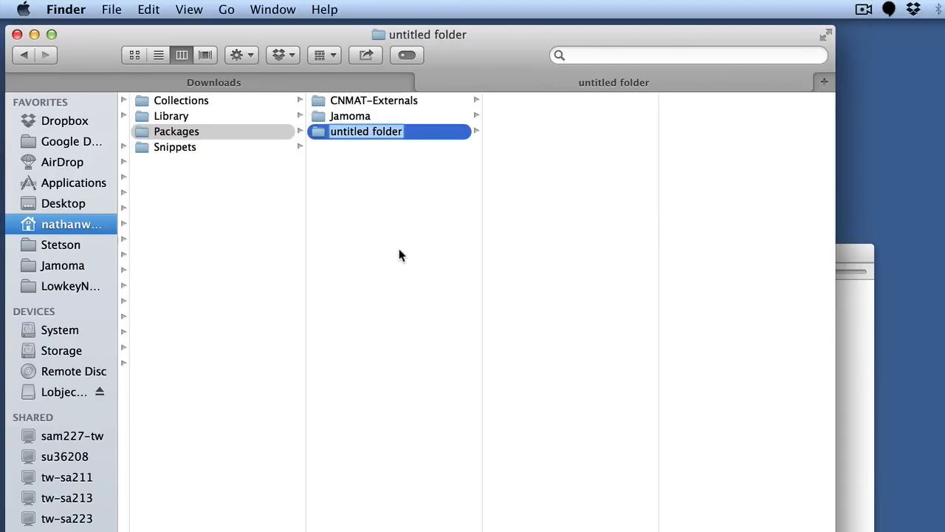
{"action": "type", "text": "Lobjetc"}
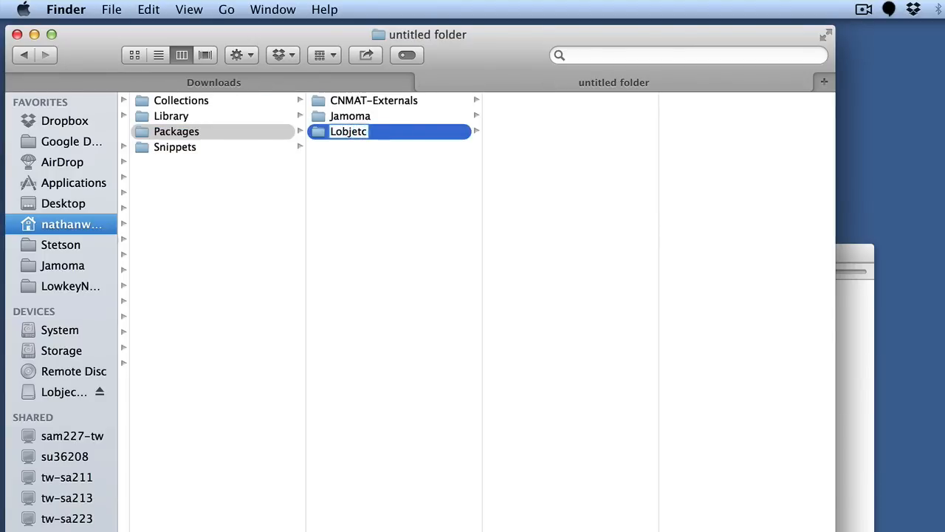
{"action": "key", "text": "Return"}
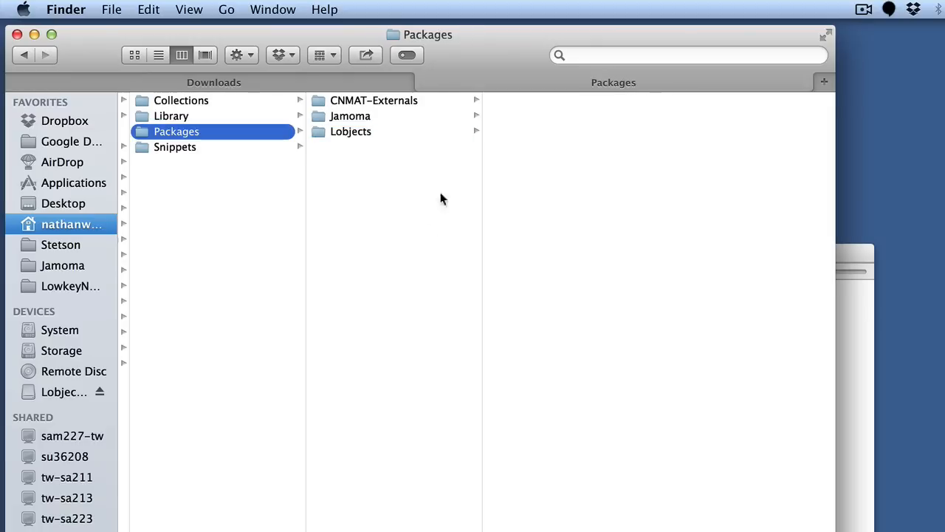
{"action": "left_click", "coordinate": [351, 131]}
{"action": "type", "text": "j."}
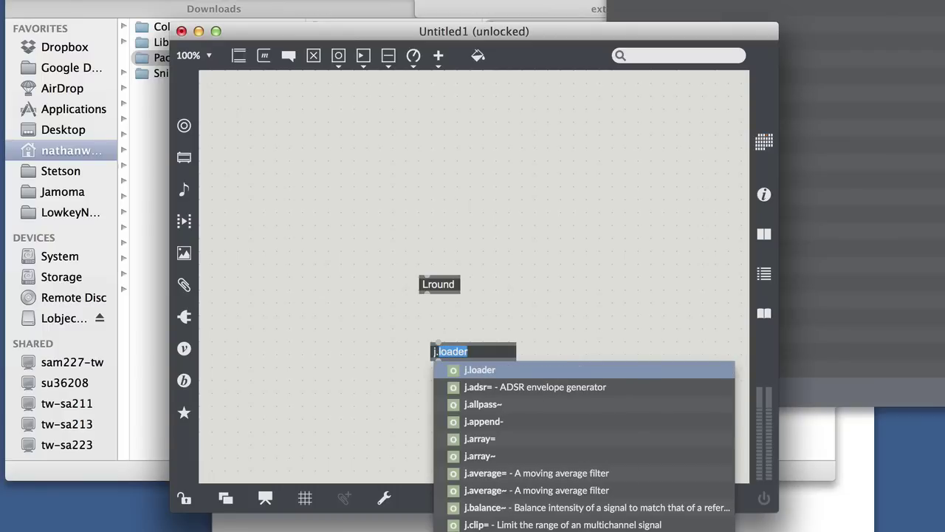
Step: Choose j.adsr= from the j. autocomplete list beside the Lround object
{"action": "left_click", "coordinate": [534, 386]}
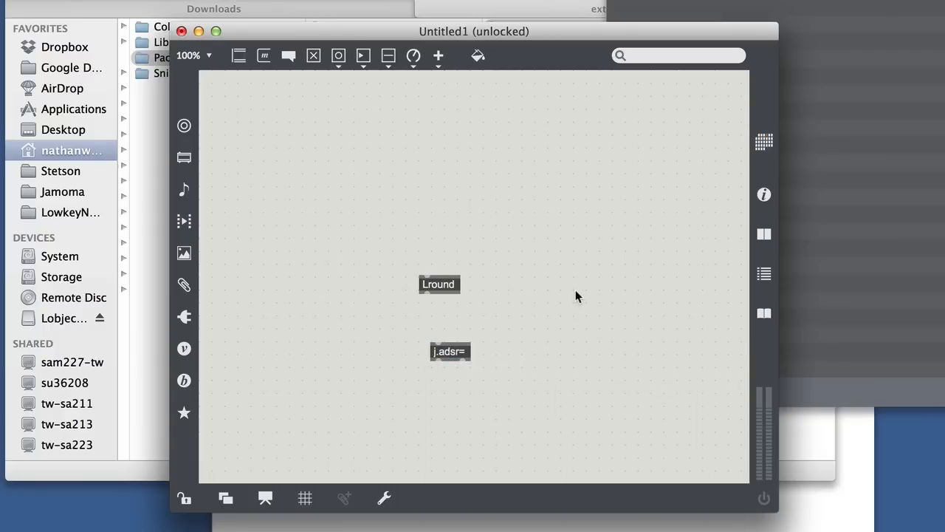